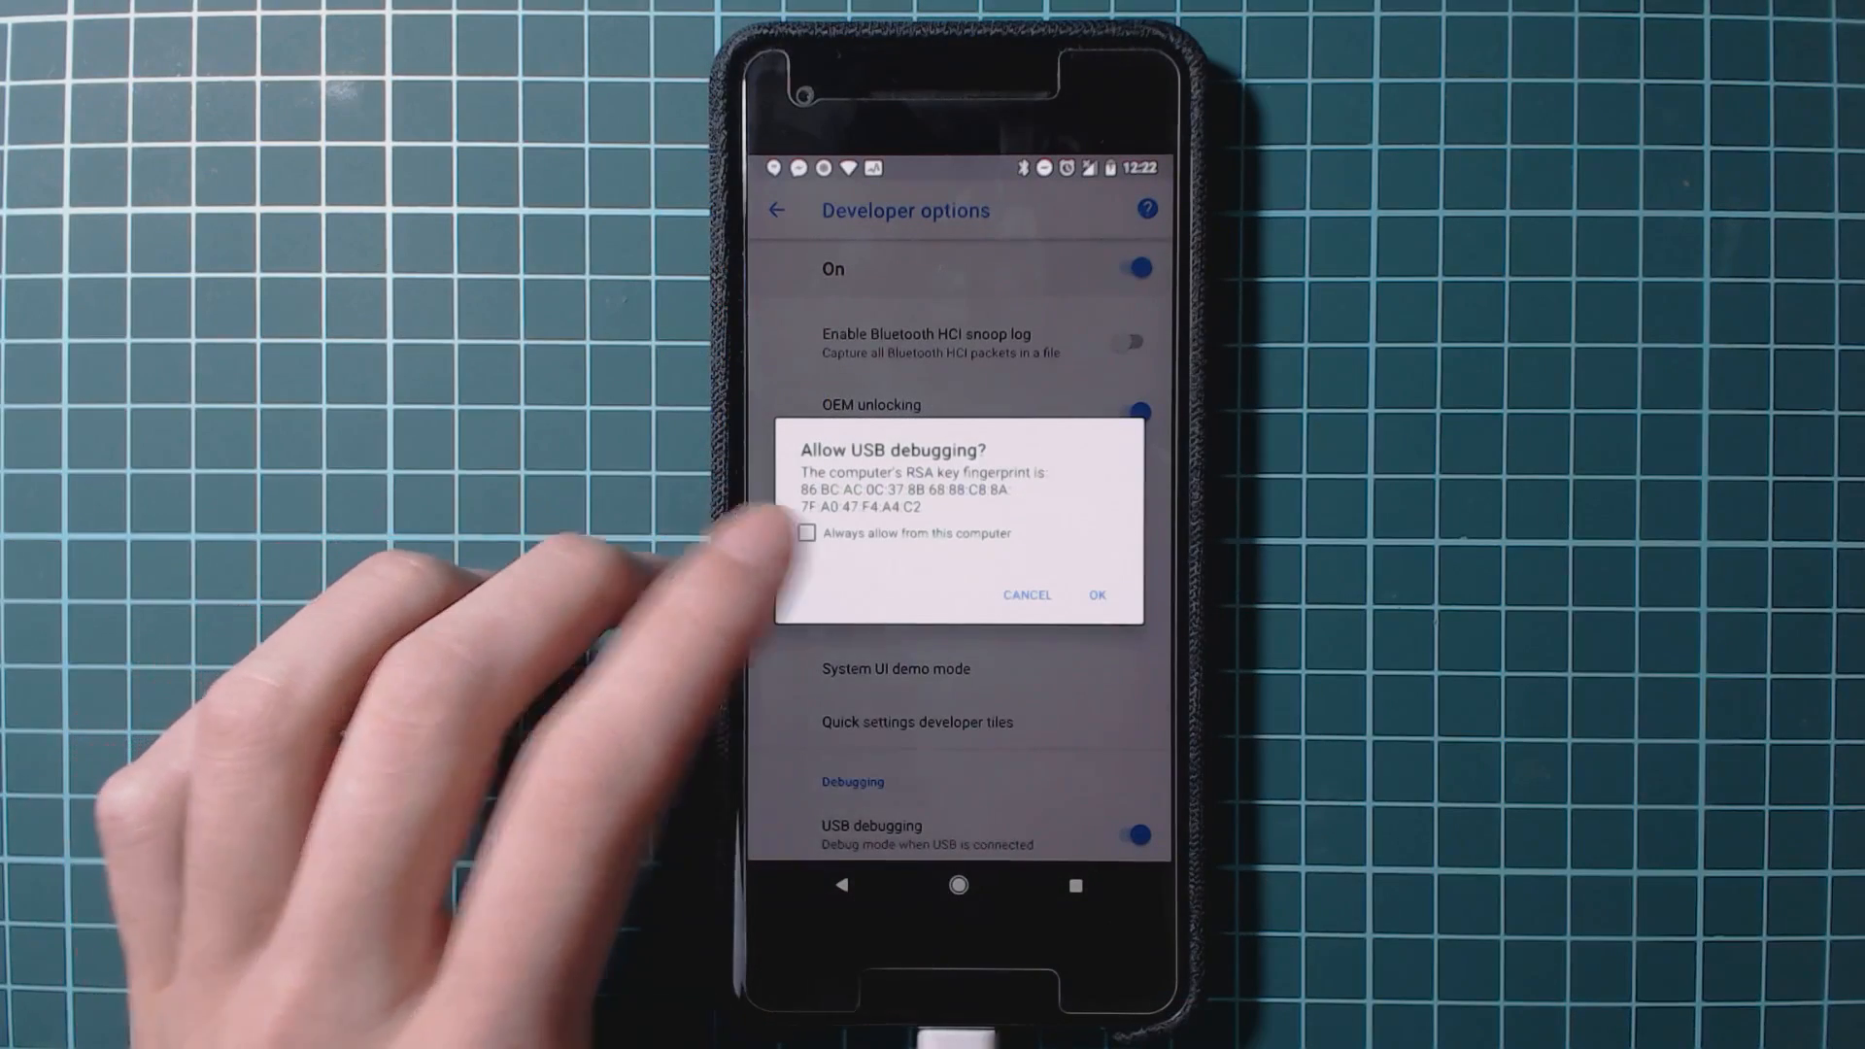
Step: Confirm the 'Allow USB debugging?' prompt so adb recognizes the phone
click(806, 532)
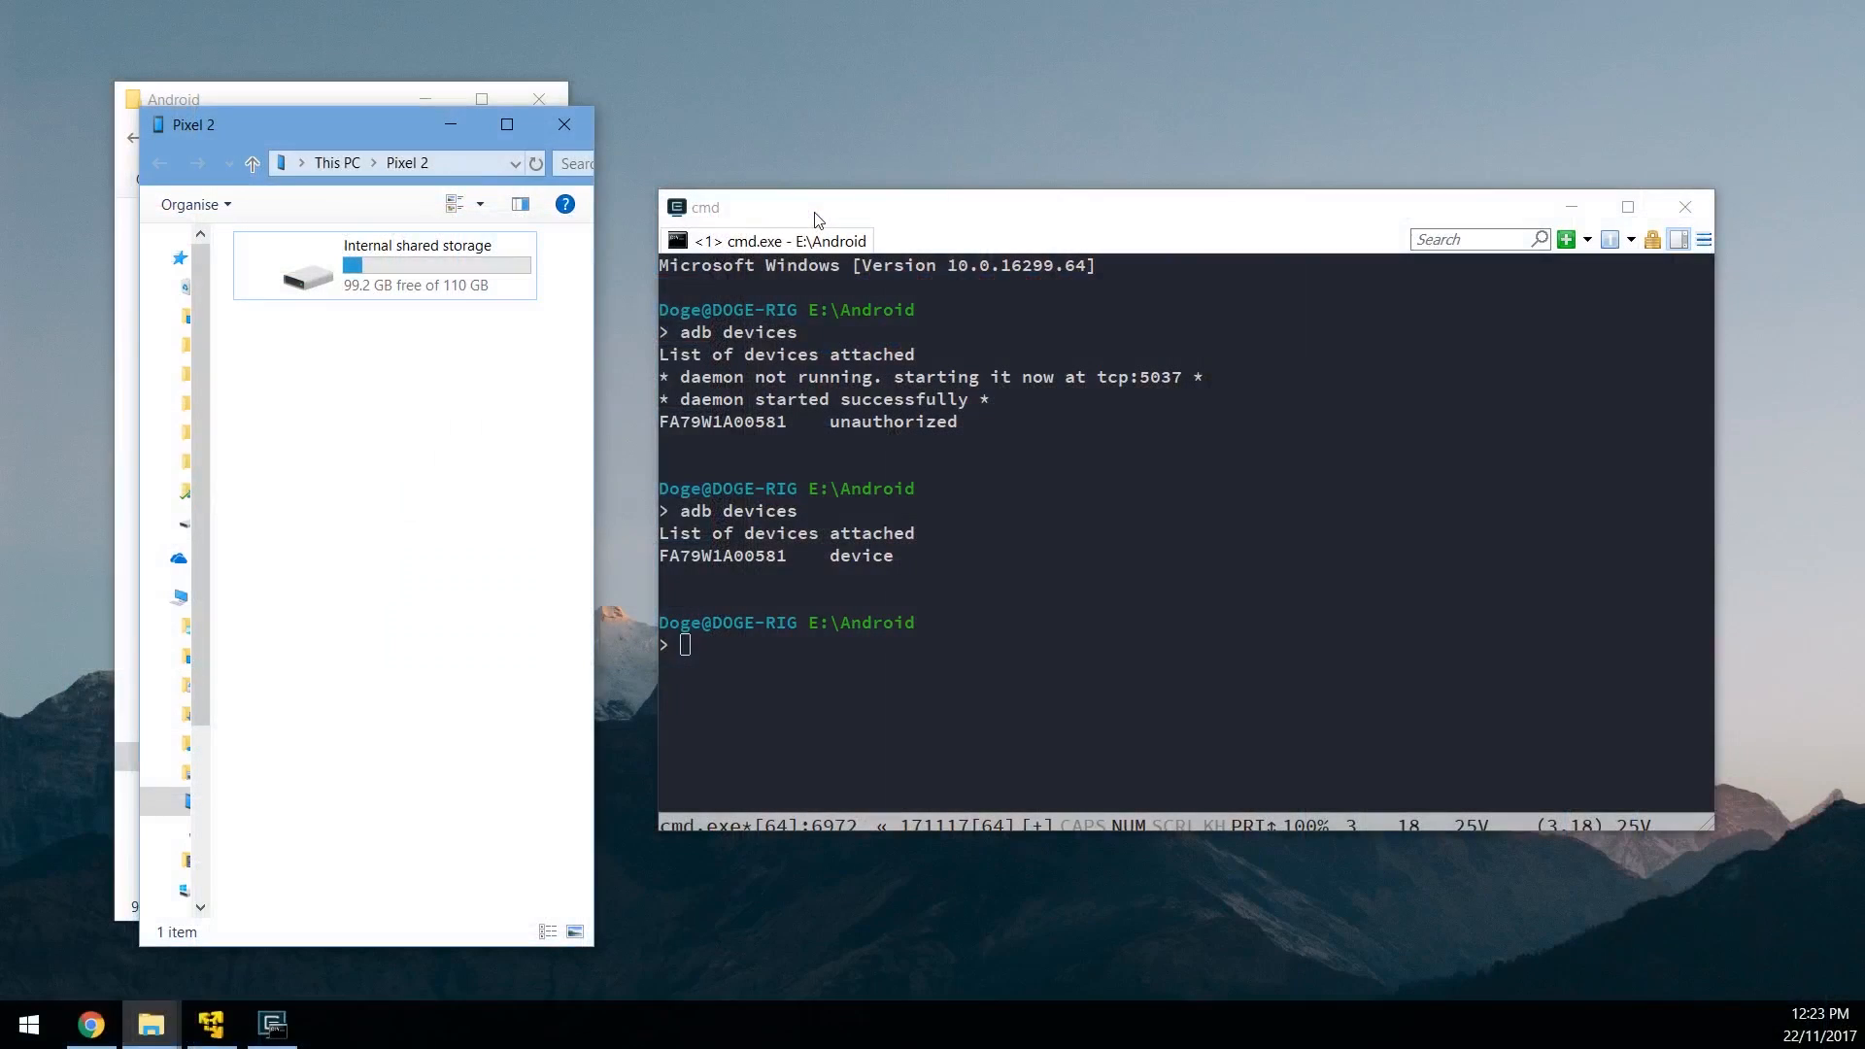
Step: Place boot.img into the Pixel 2's Internal shared storage
double_click(416, 262)
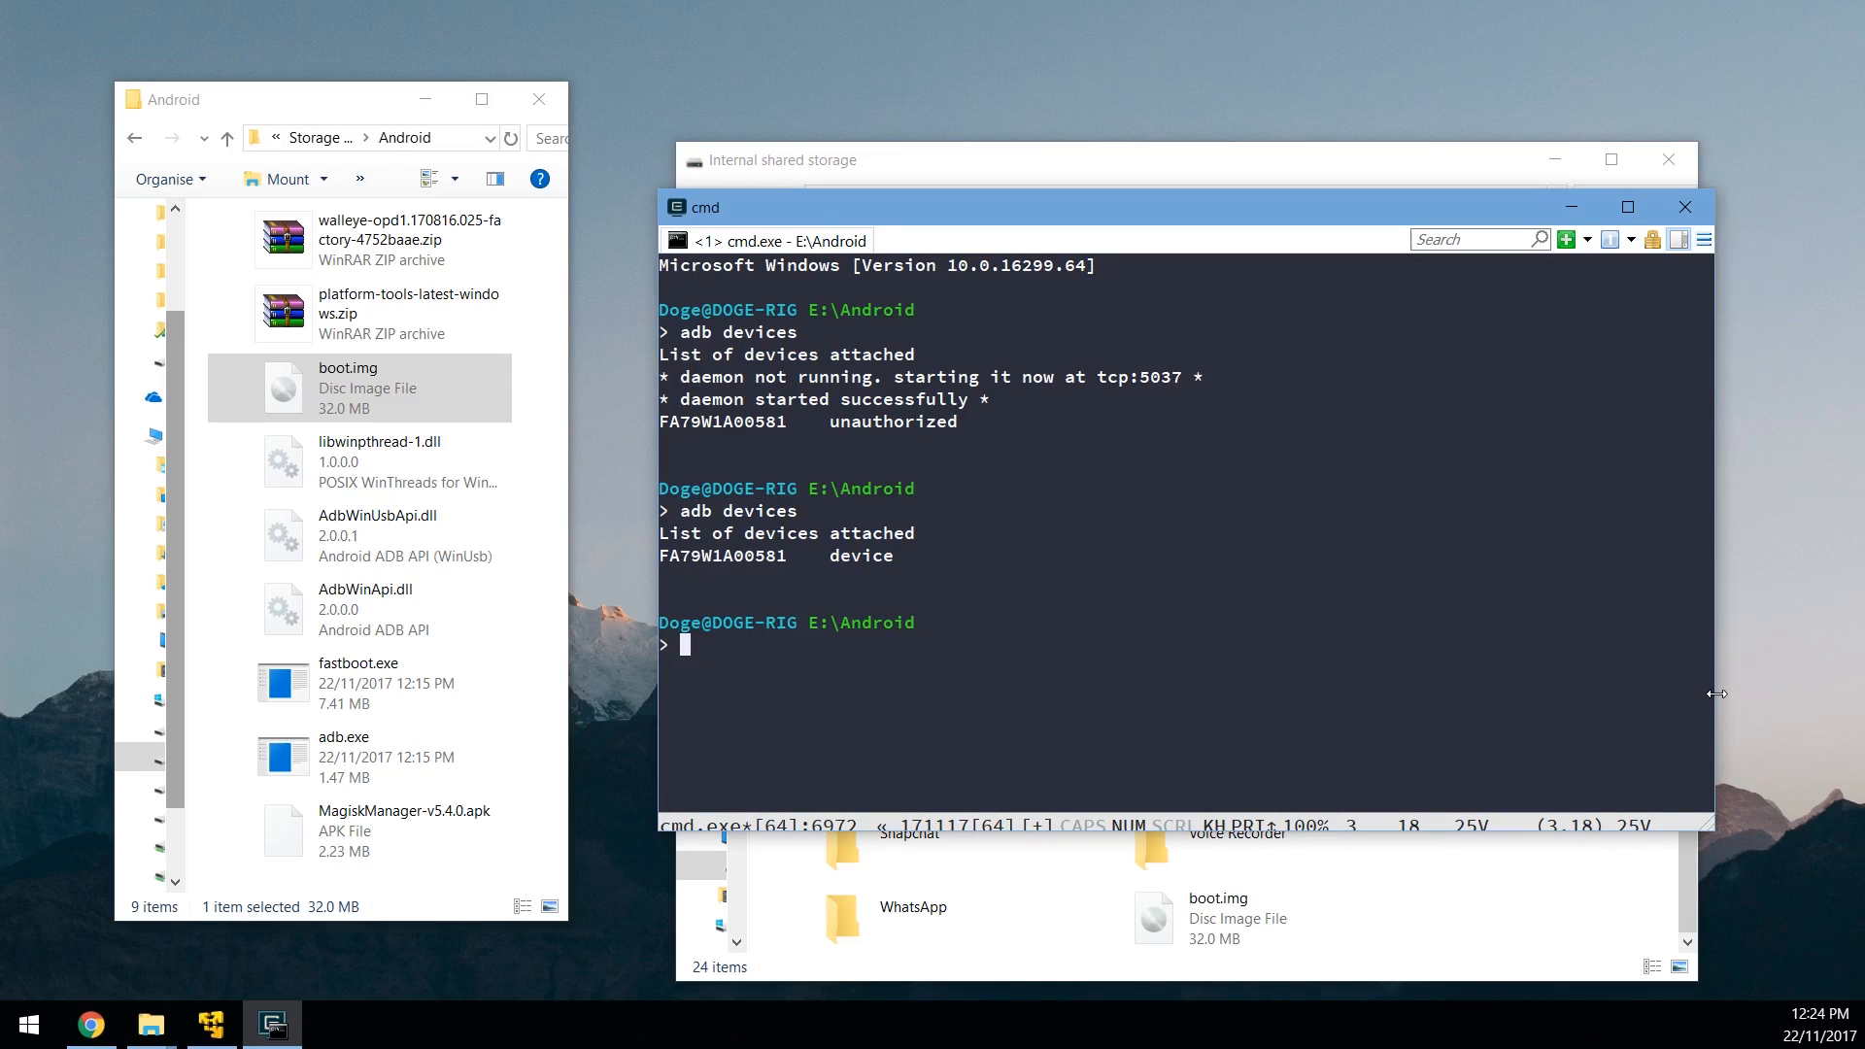
Step: Run adb install E:\Android\MagiskManager-v5.4.0.apk to push Magisk Manager to the phone
text(a)
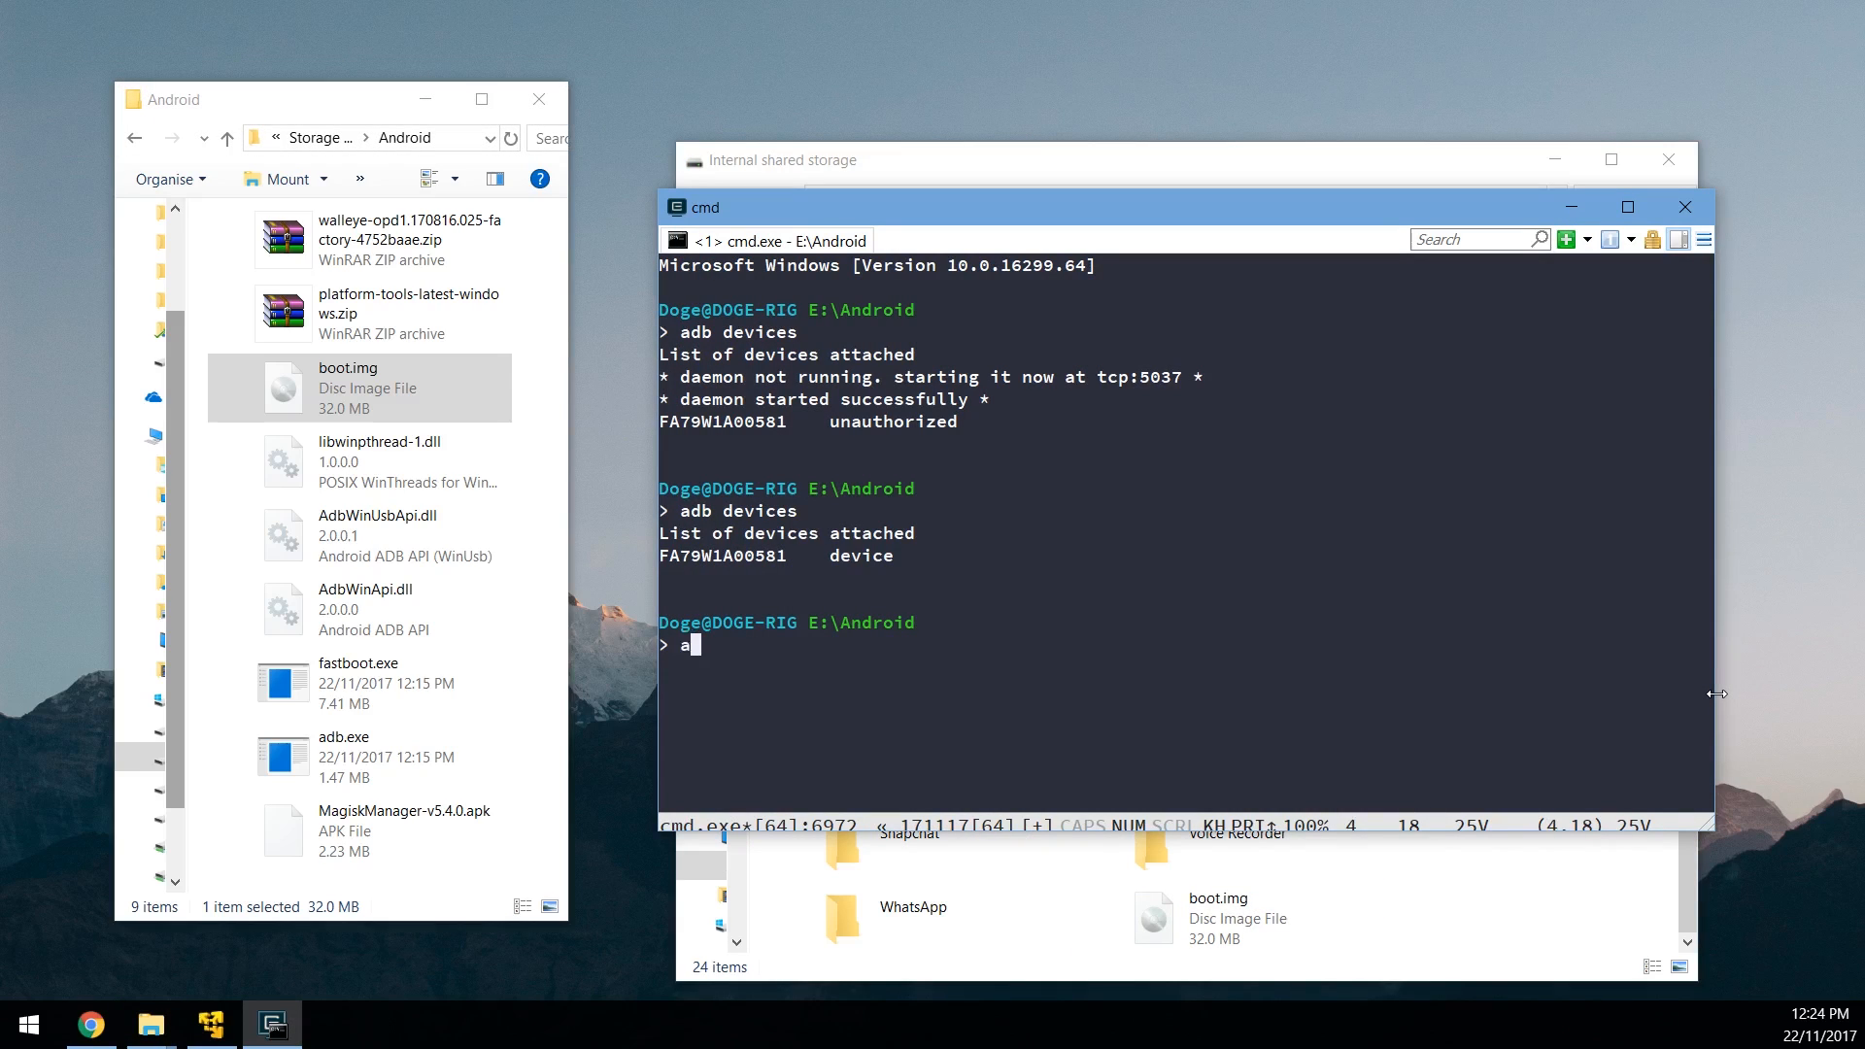
text(db install)
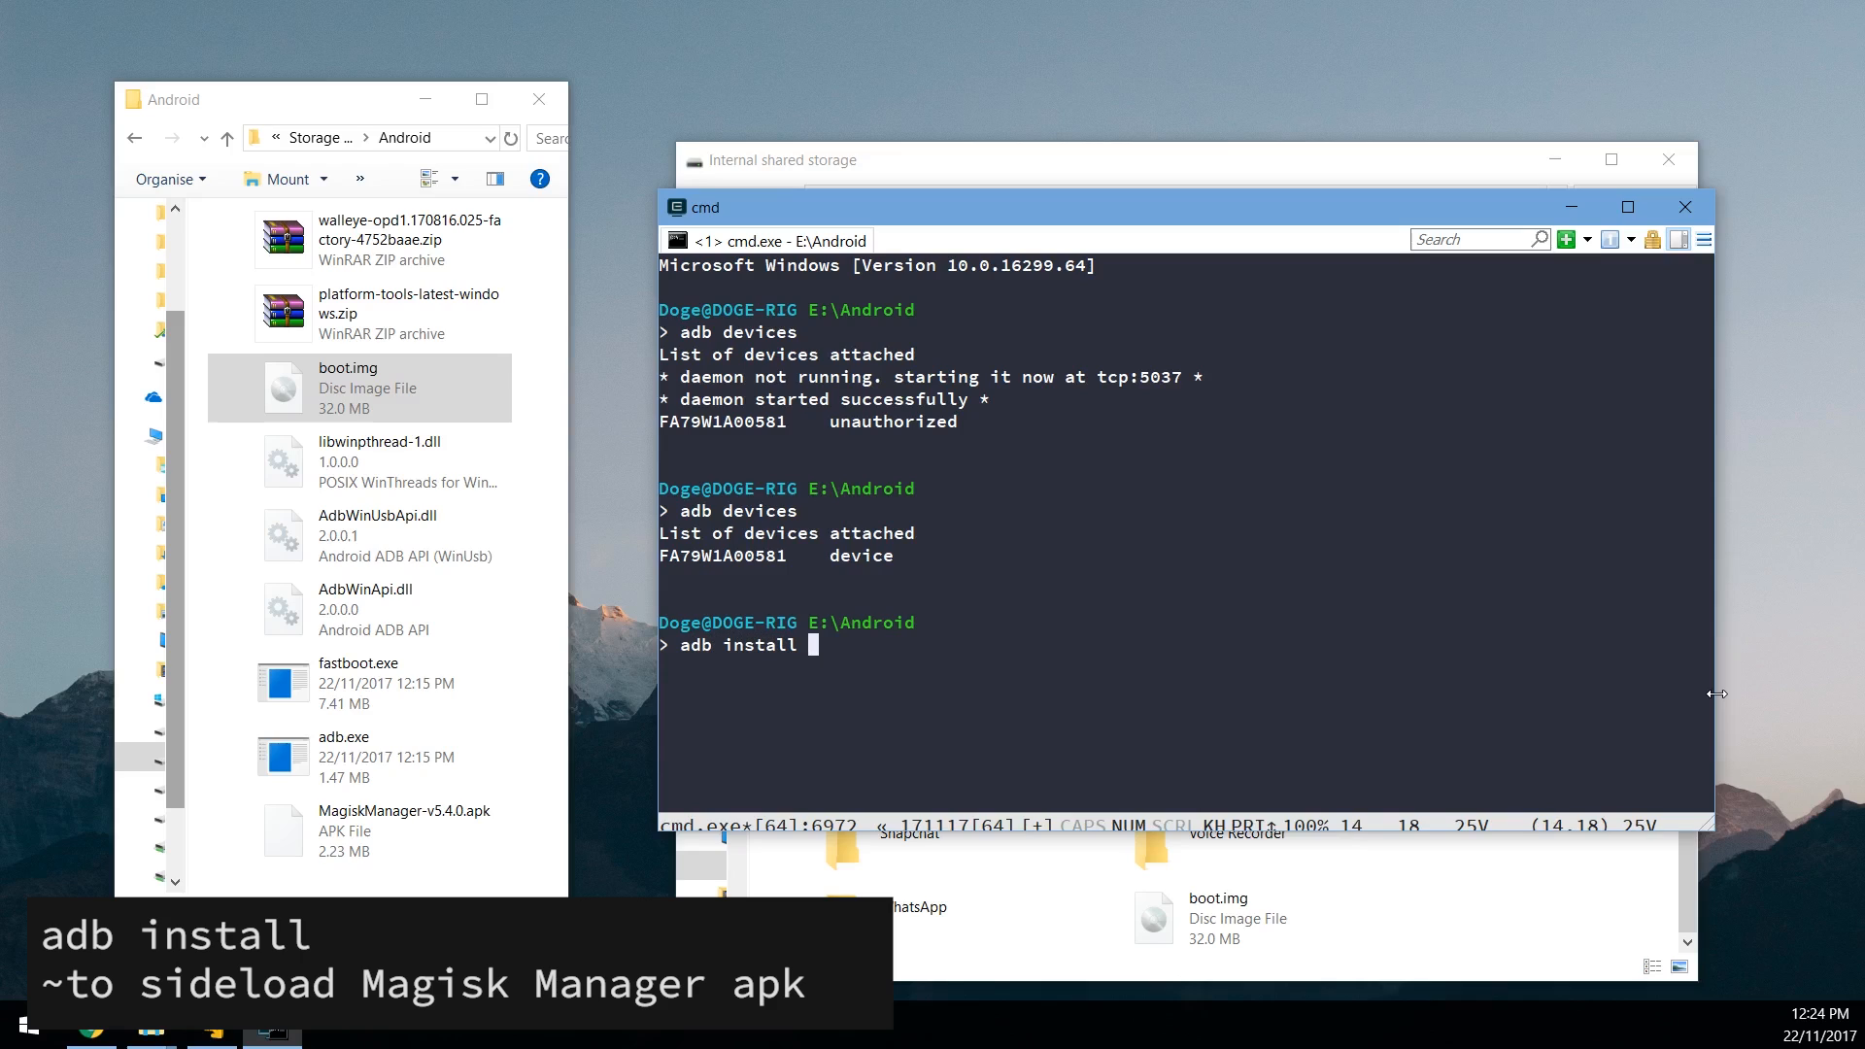
click(380, 536)
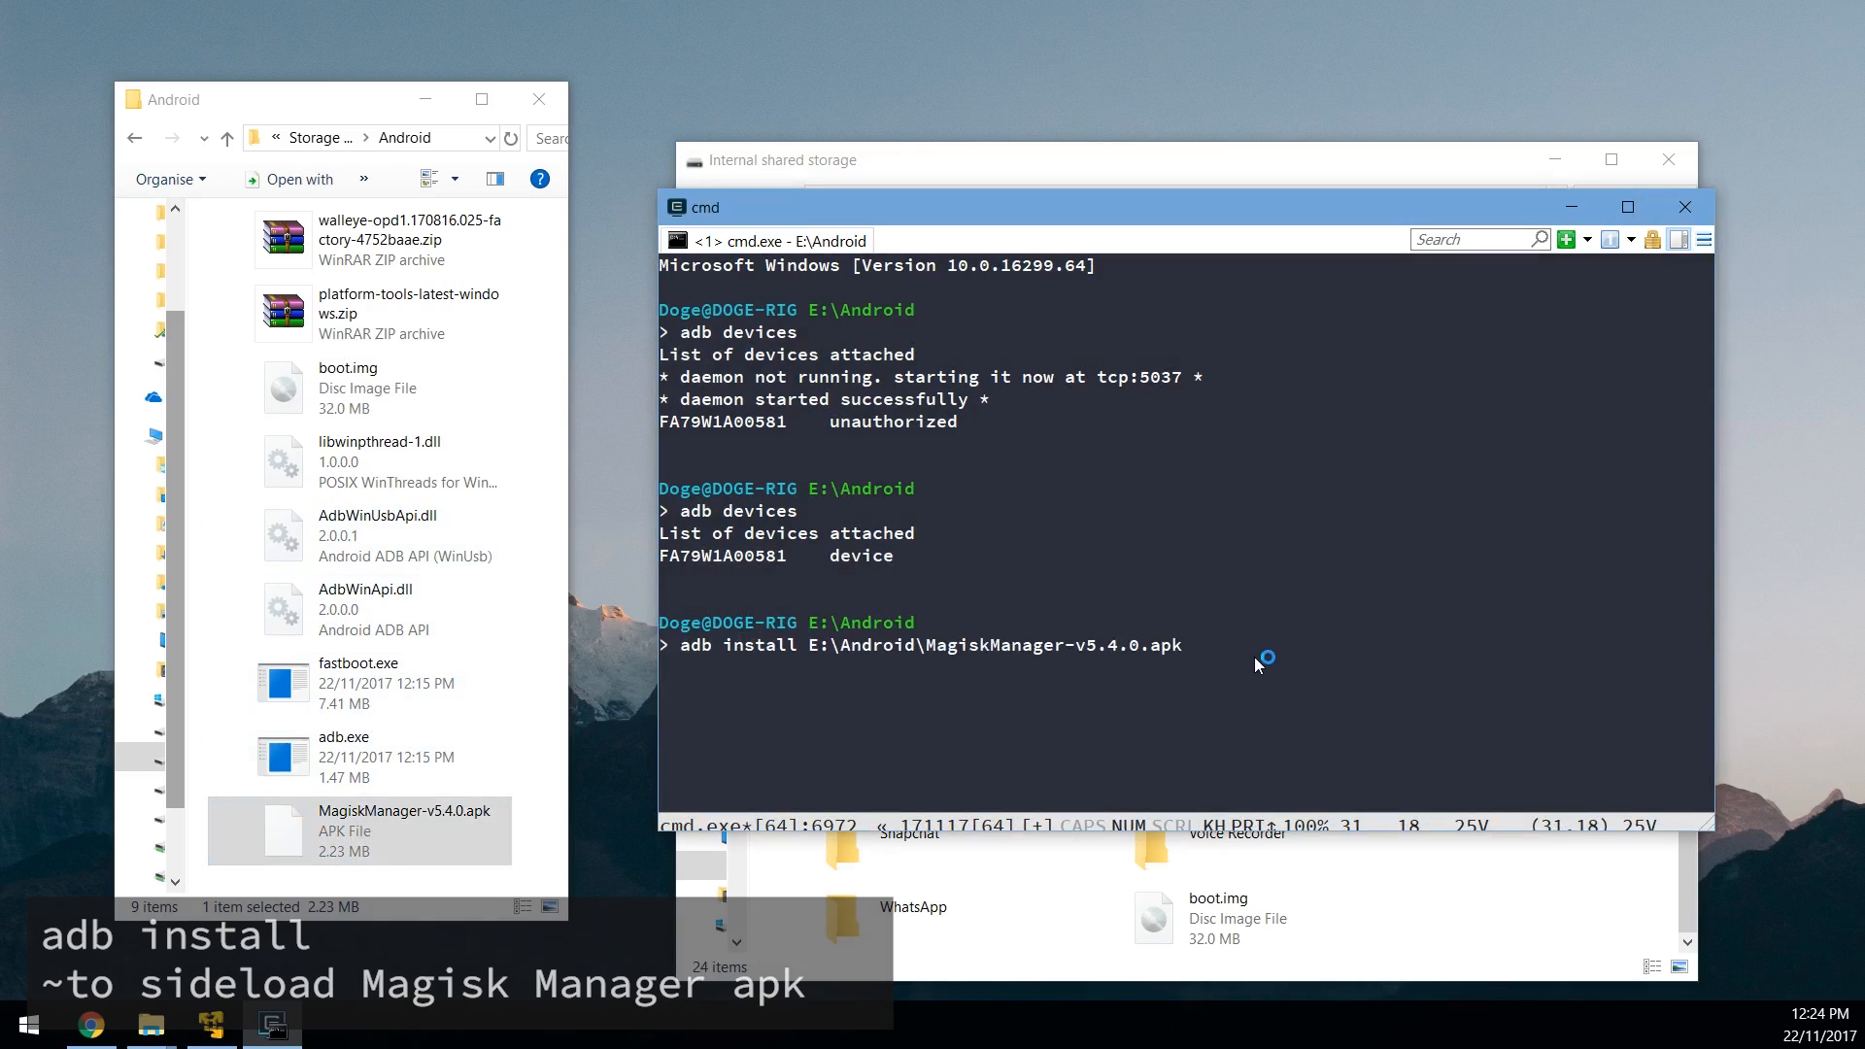
key(Return)
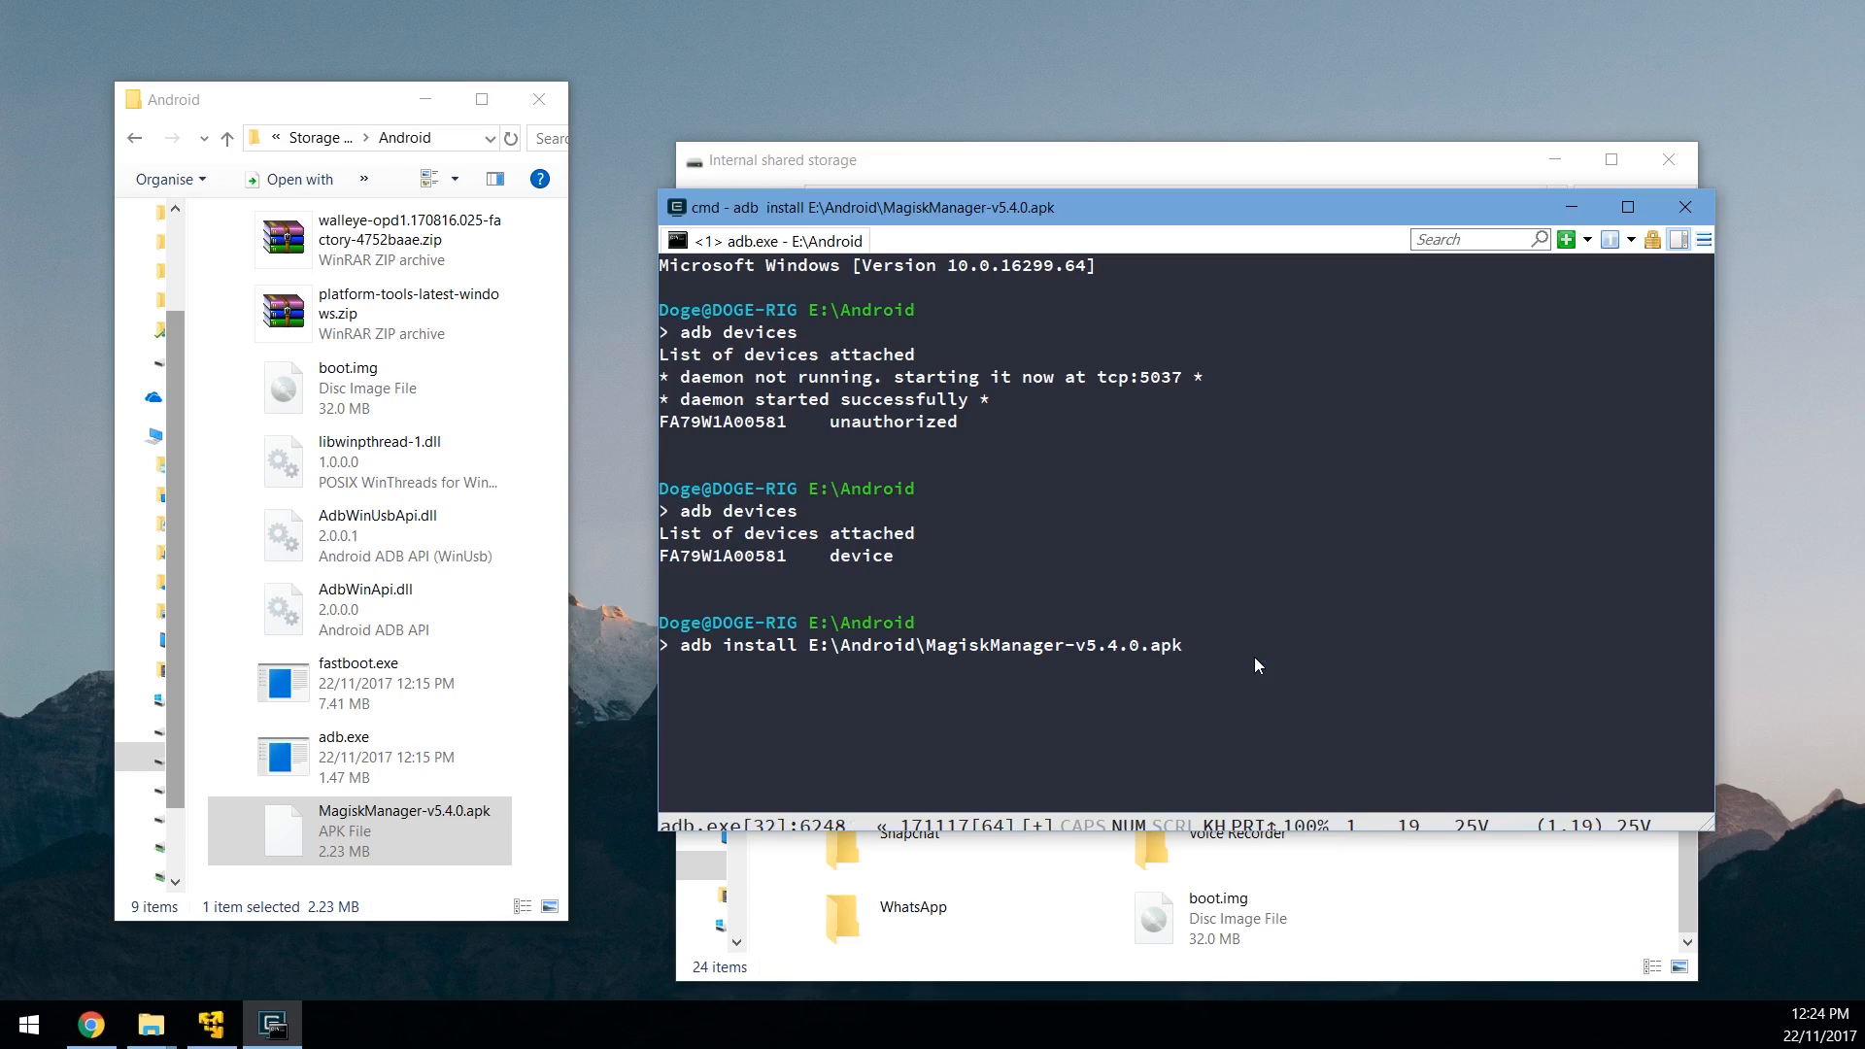
key(Return)
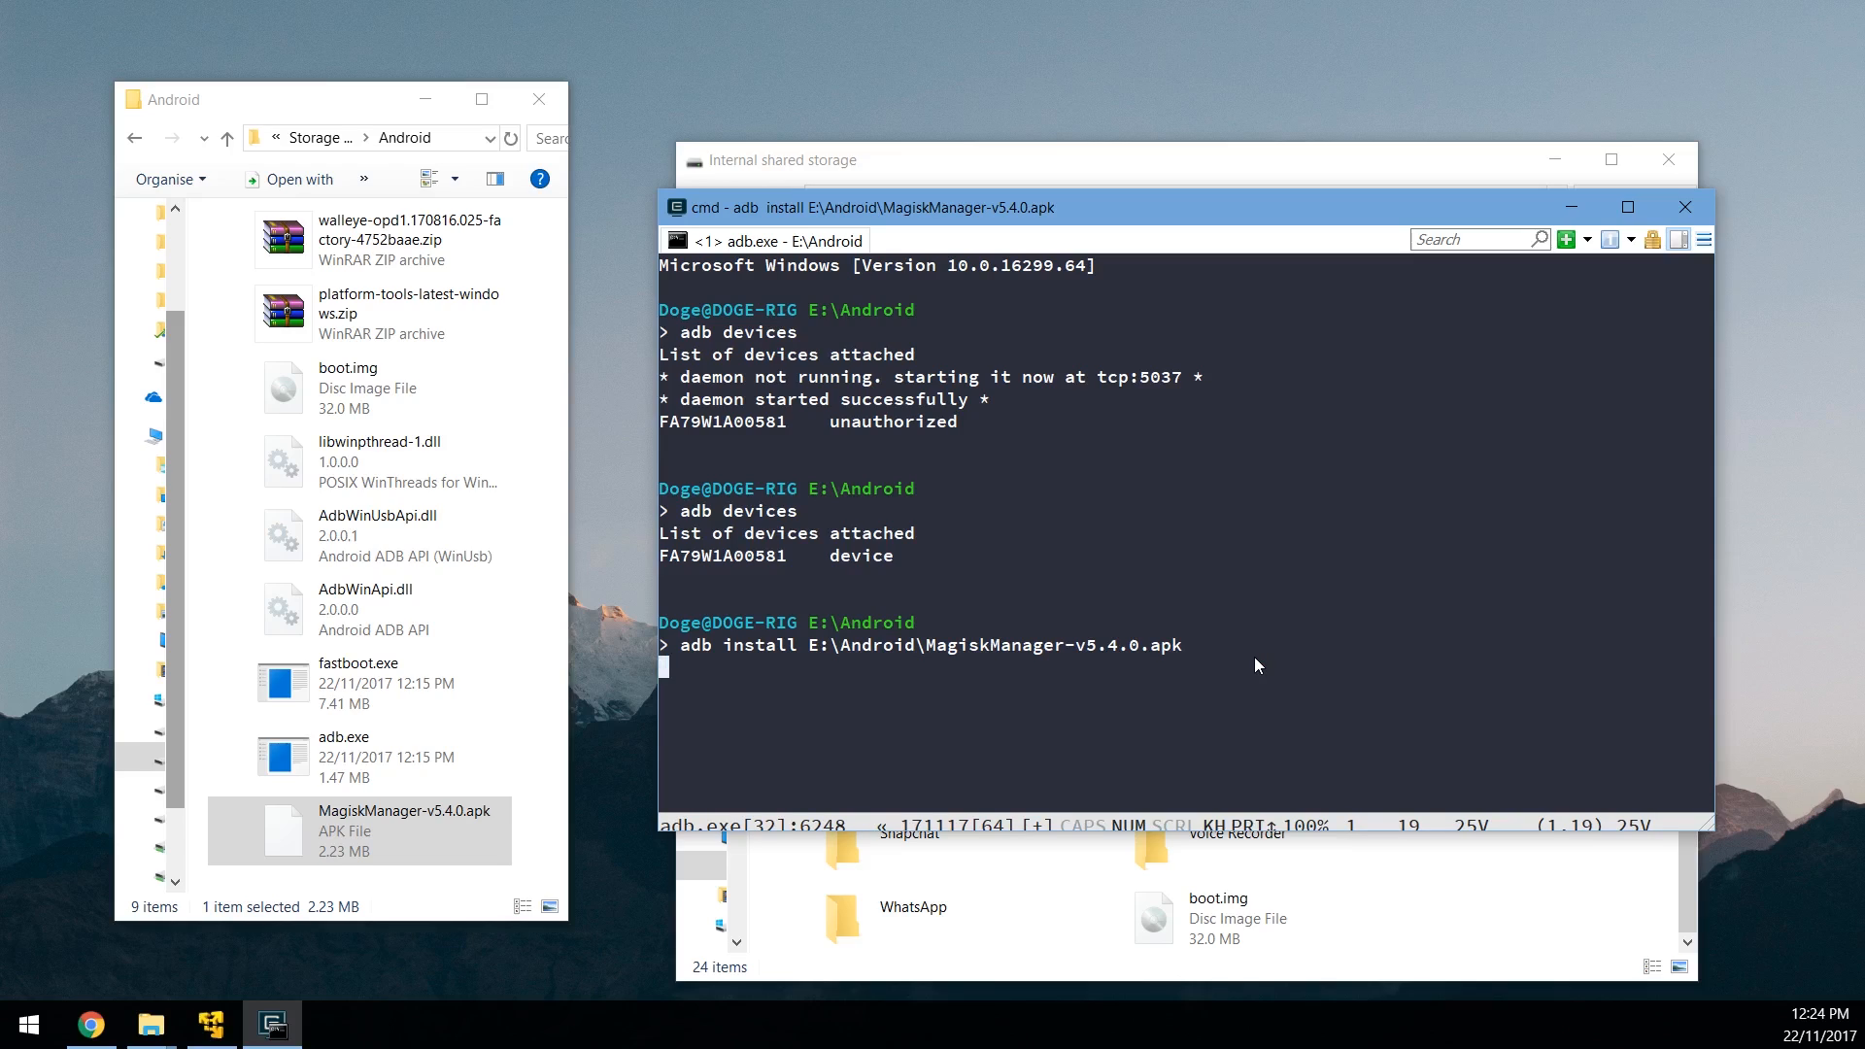